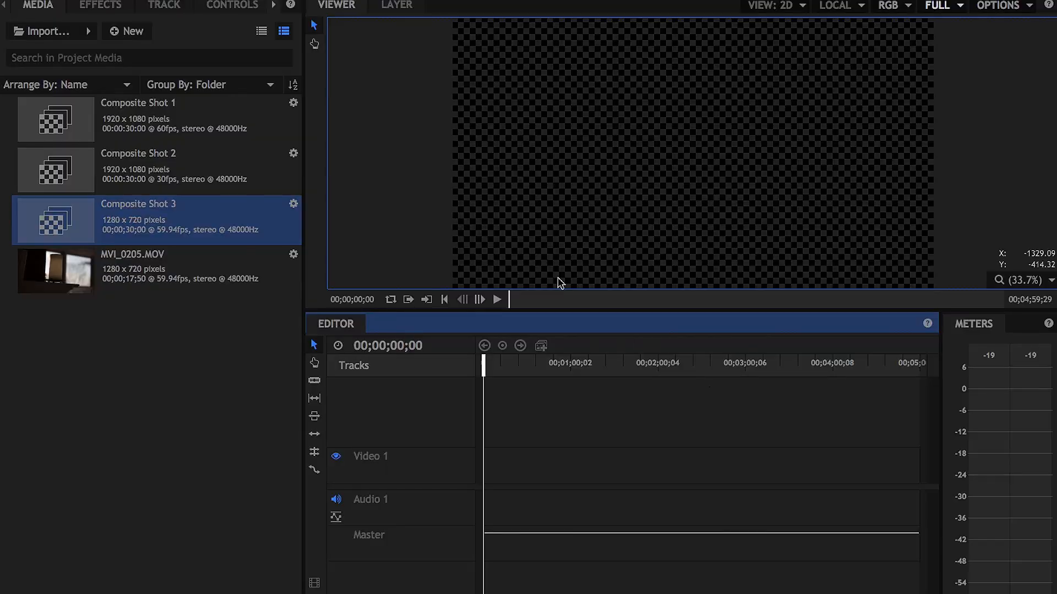
{"action": "mouse_move", "coordinate": [413, 499]}
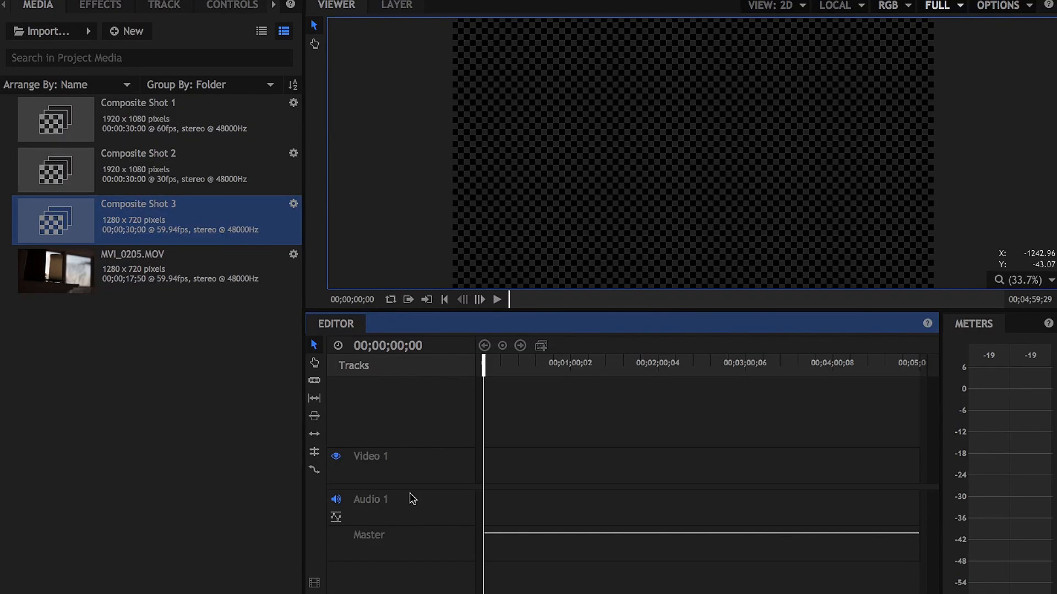
Create Composite Shot 4 from the 1080p Full HD @ 29.97 fps template
{"action": "left_click", "coordinate": [127, 30]}
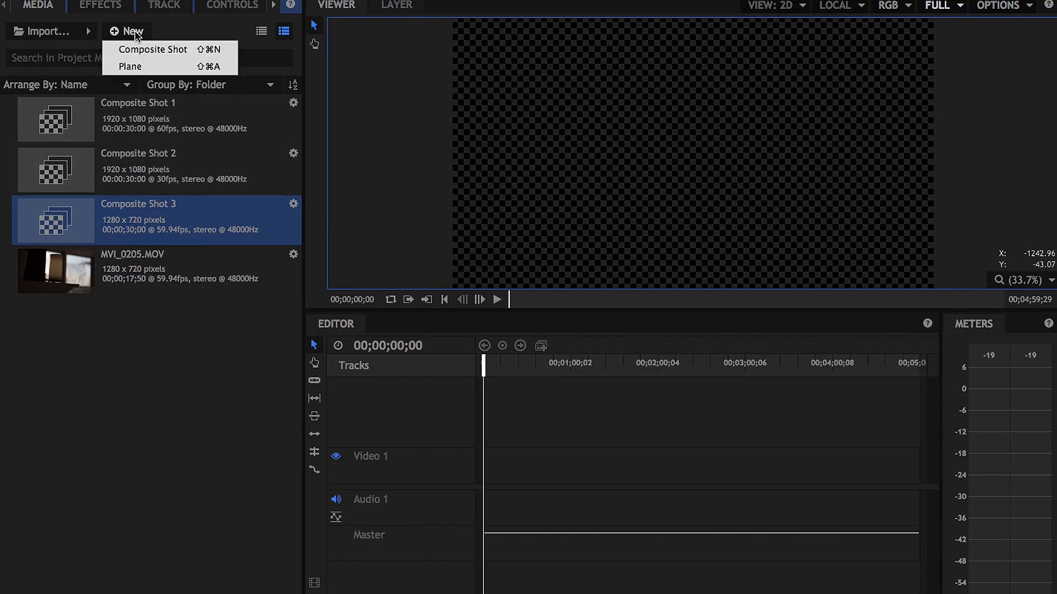
{"action": "left_click", "coordinate": [152, 48]}
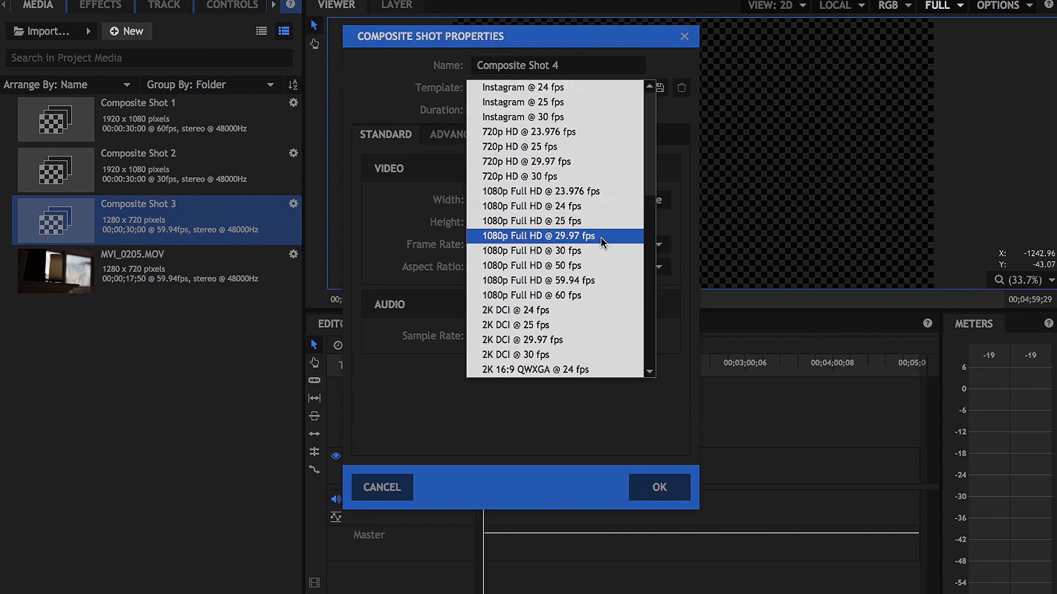
{"action": "left_click", "coordinate": [658, 487]}
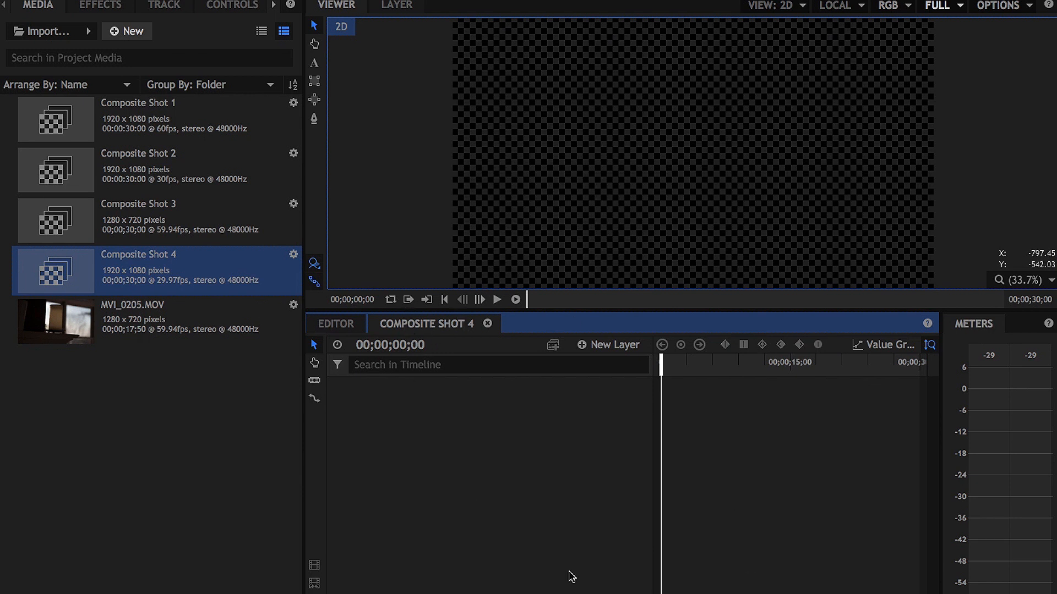
{"action": "mouse_move", "coordinate": [671, 284]}
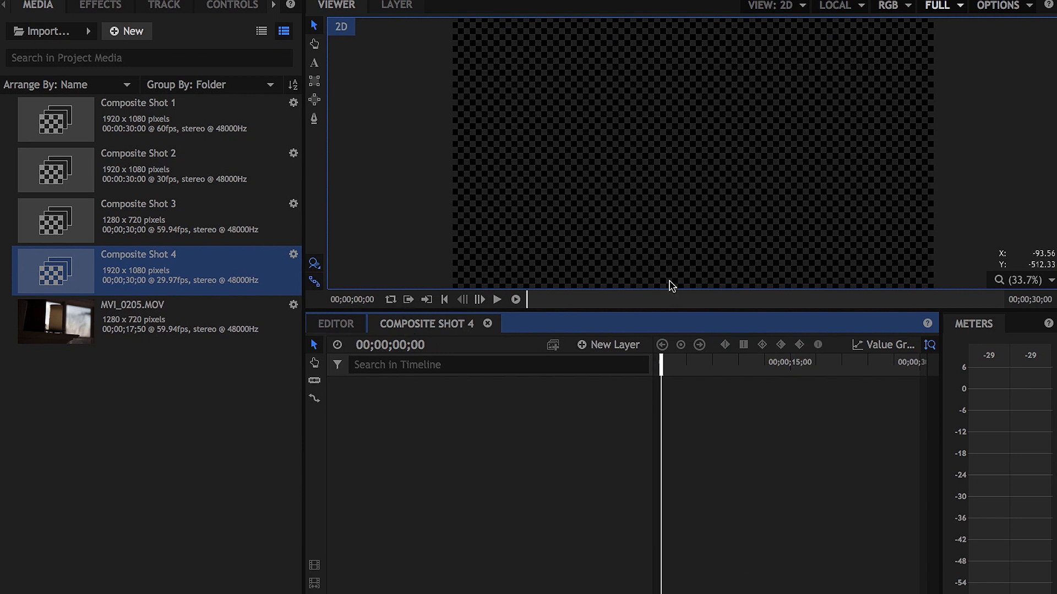
{"action": "mouse_move", "coordinate": [704, 396]}
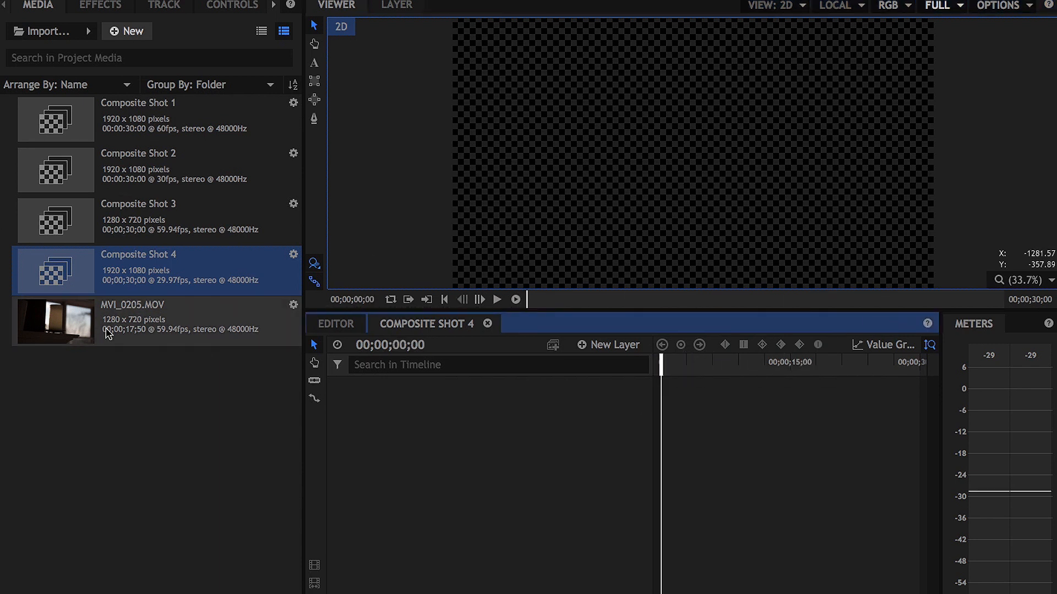
With MVI_0205.MOV selected, create Composite Shot 5 at 1280x720, 59.94 fps
{"action": "left_click", "coordinate": [135, 322]}
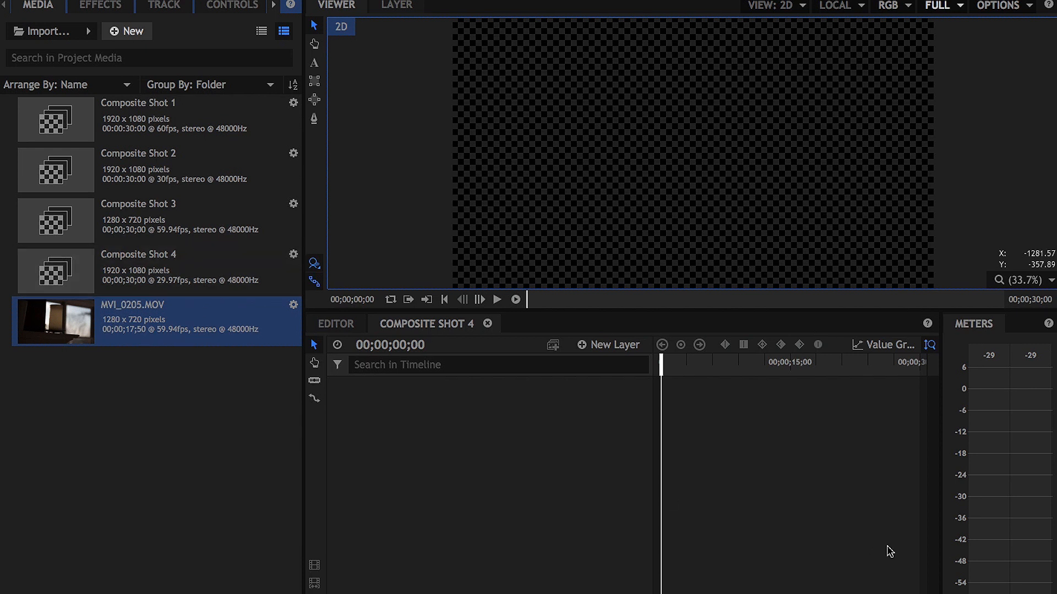
{"action": "mouse_move", "coordinate": [132, 30]}
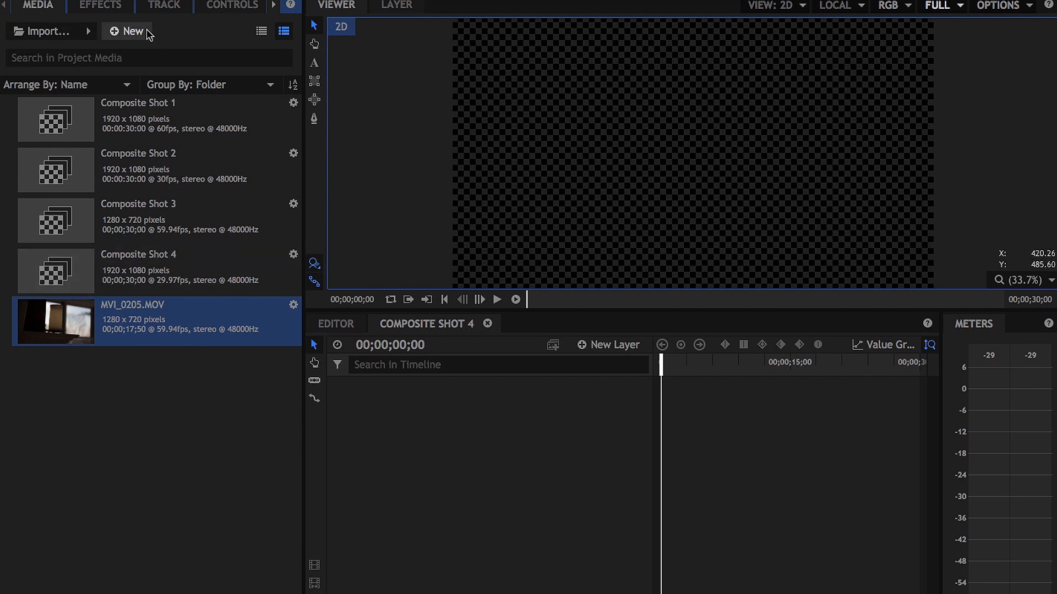
{"action": "left_click", "coordinate": [127, 31]}
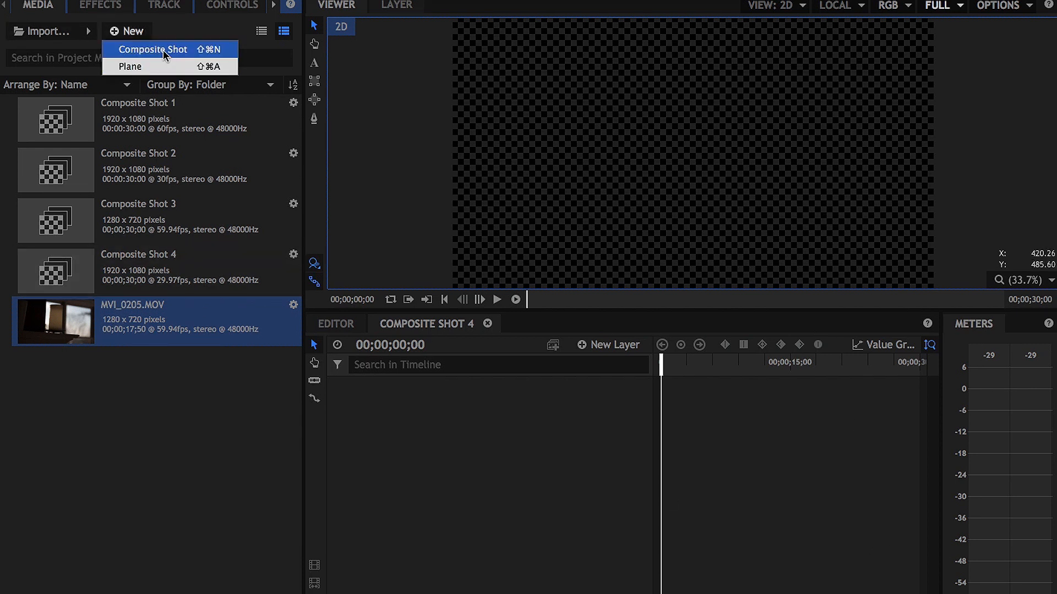
{"action": "left_click", "coordinate": [151, 48]}
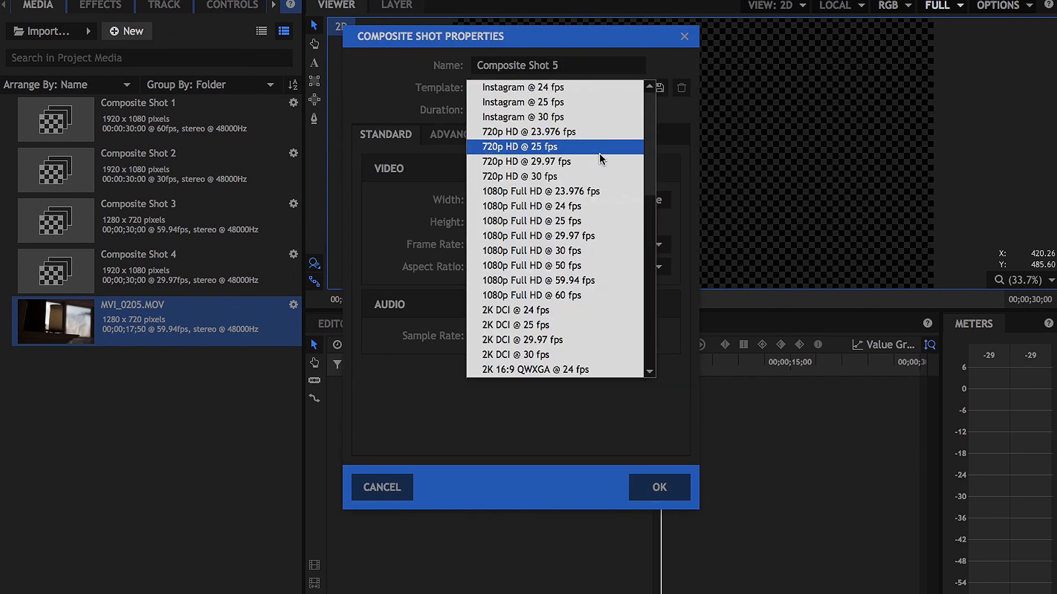
{"action": "left_click", "coordinate": [519, 177]}
{"action": "type", "text": "59.94"}
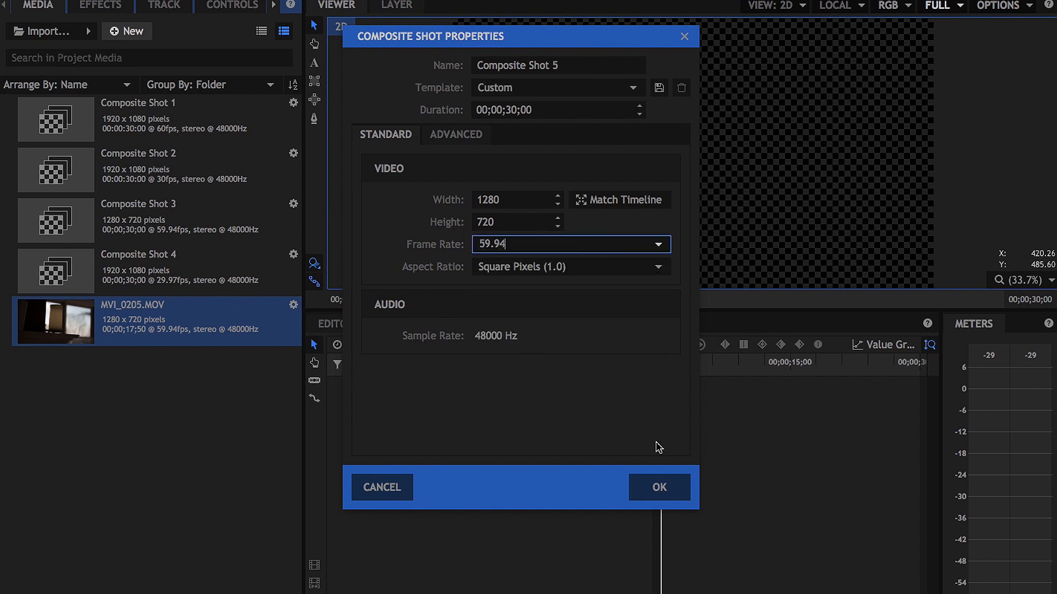
{"action": "left_click", "coordinate": [658, 488]}
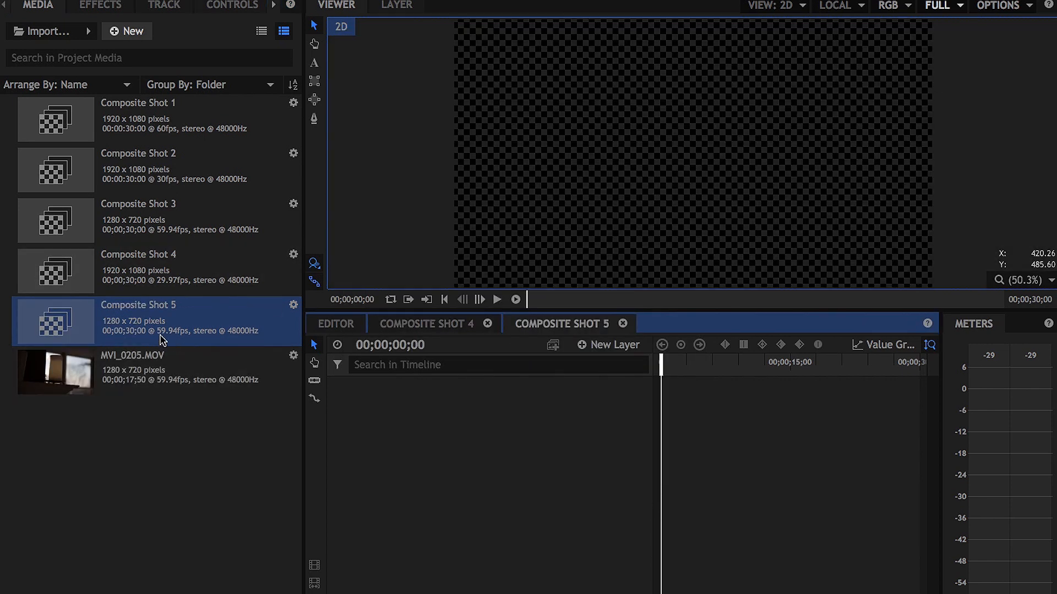
{"action": "mouse_move", "coordinate": [189, 341]}
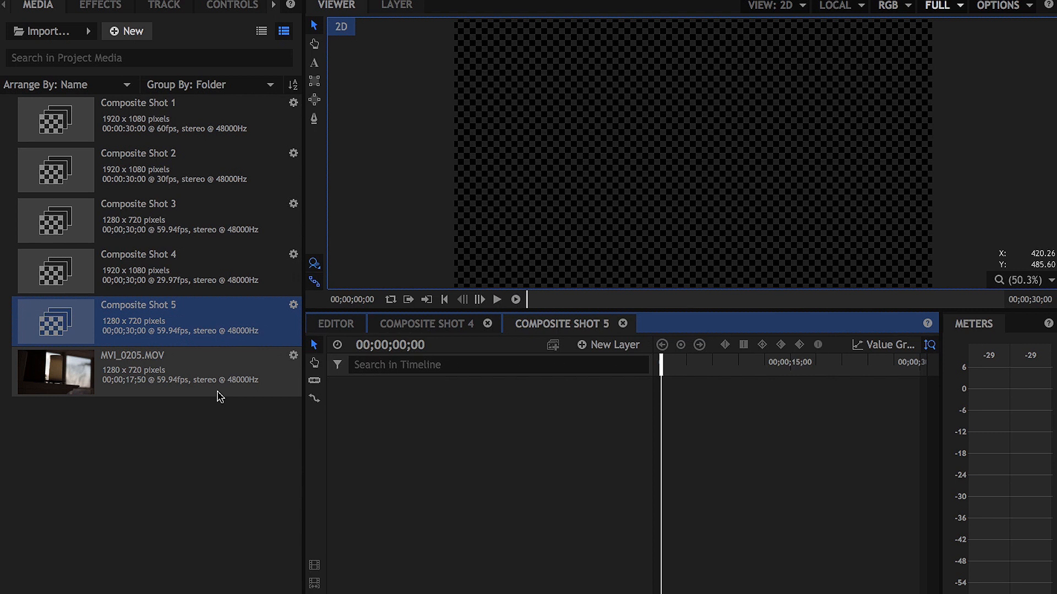
Add MVI_0205.MOV to Composite Shot 5, shorten the layer and move it to the start
{"action": "left_click", "coordinate": [155, 372]}
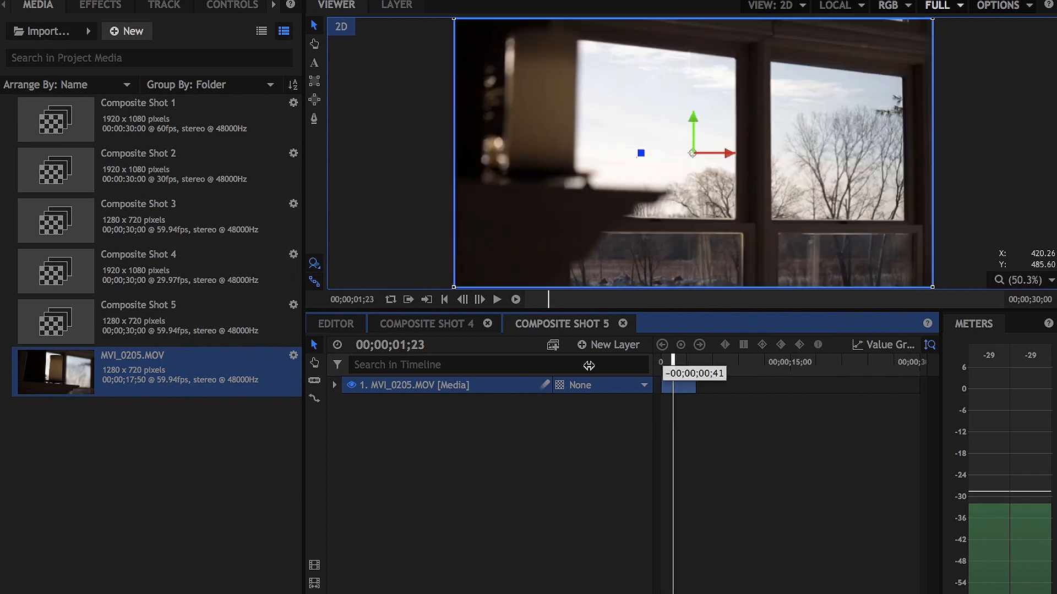
{"action": "left_click", "coordinate": [497, 299]}
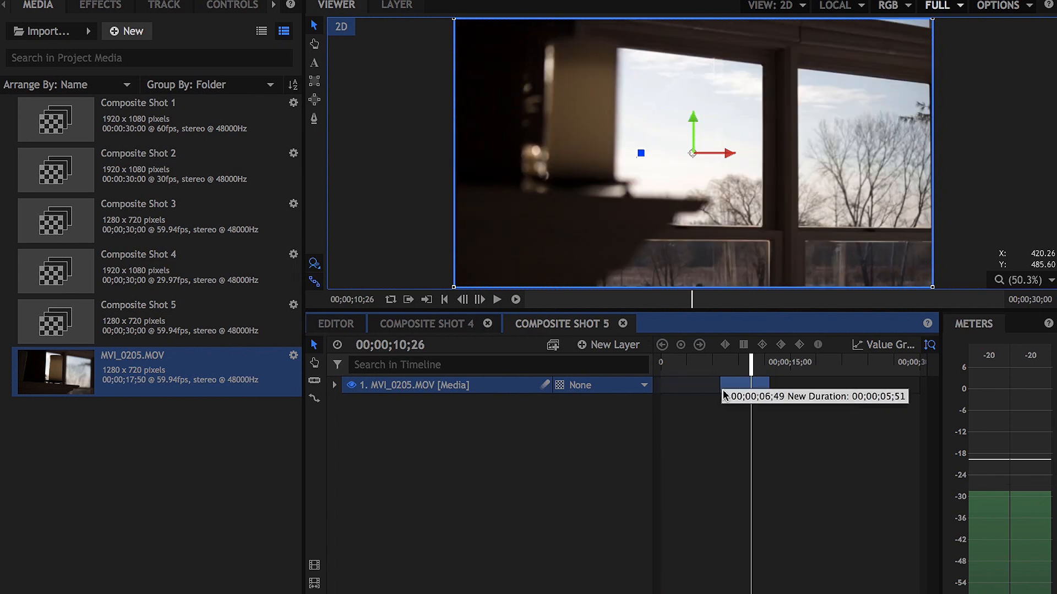
{"action": "left_click", "coordinate": [496, 299]}
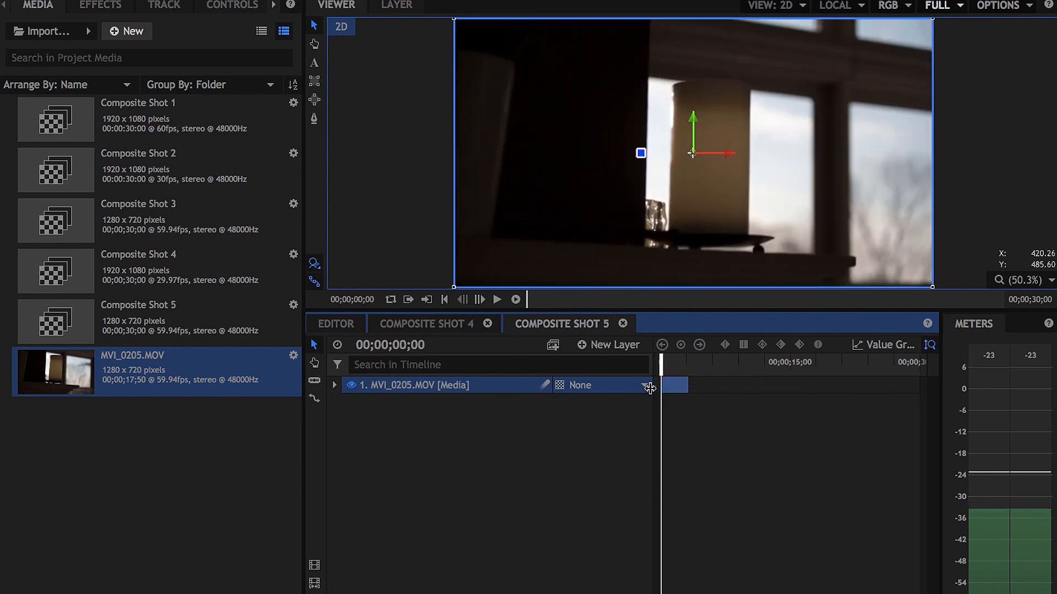
{"action": "right_click", "coordinate": [649, 388]}
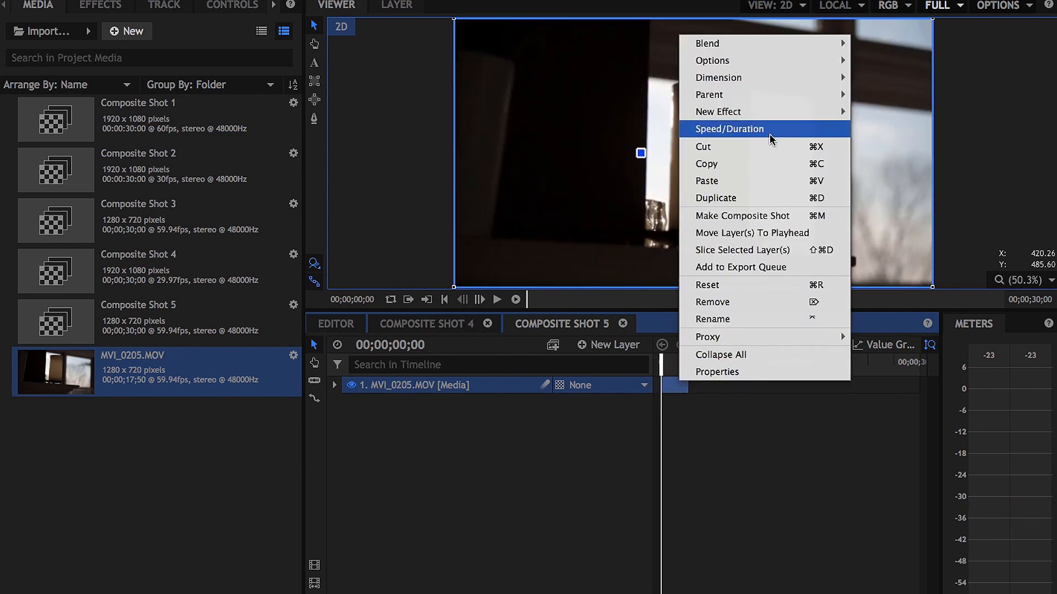
Set the MOV layer's speed to 50% via Speed/Duration, lengthening the layer
{"action": "left_click", "coordinate": [728, 129]}
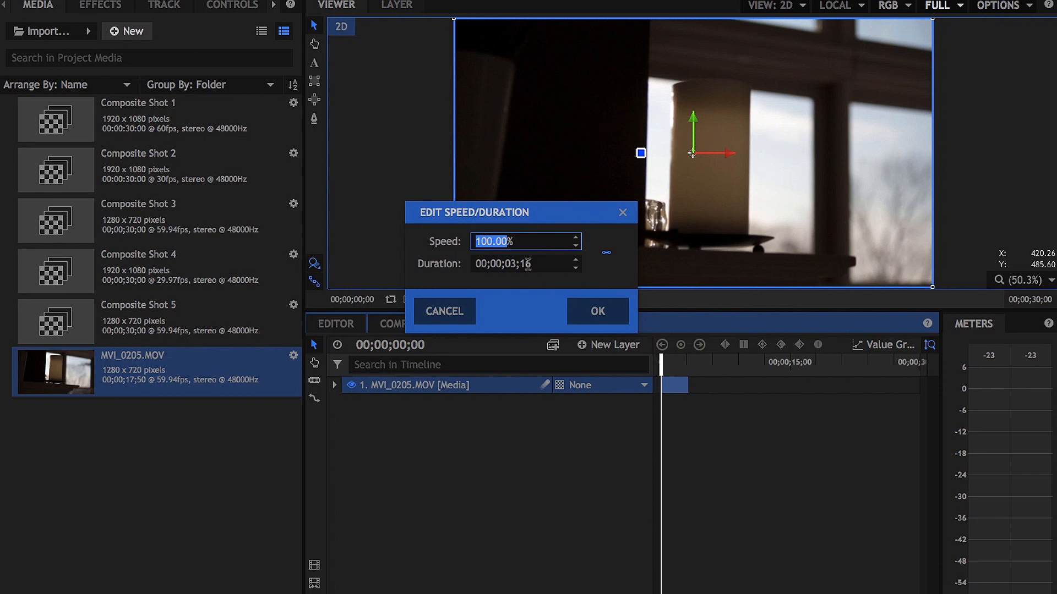
{"action": "left_click", "coordinate": [596, 310]}
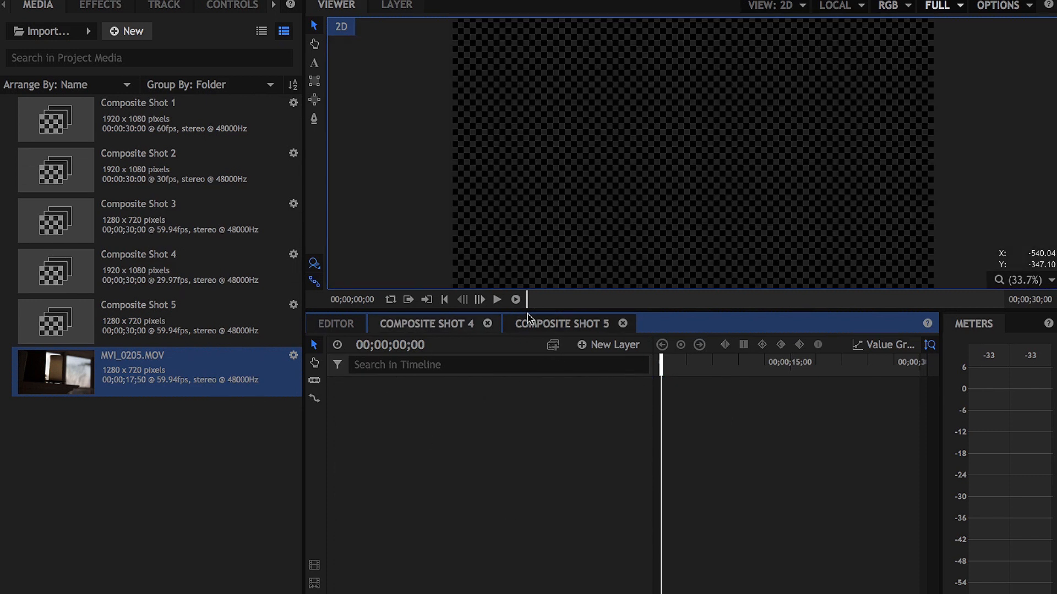
{"action": "right_click", "coordinate": [689, 385]}
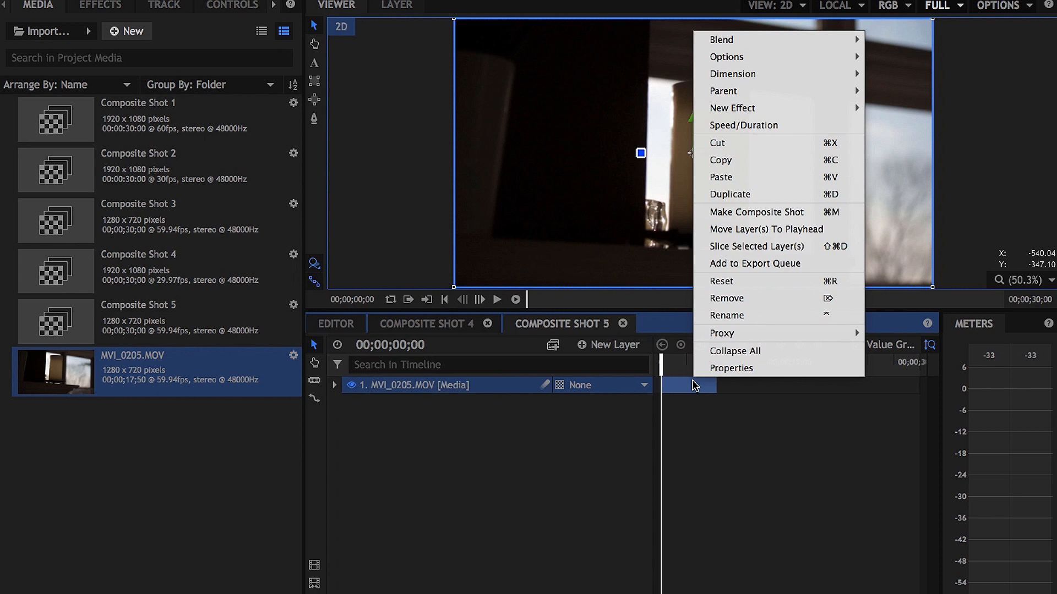
Nest Composite Shot 5 in Composite Shot 4 and expand its Transform to scale it to 150%
{"action": "left_click", "coordinate": [744, 125]}
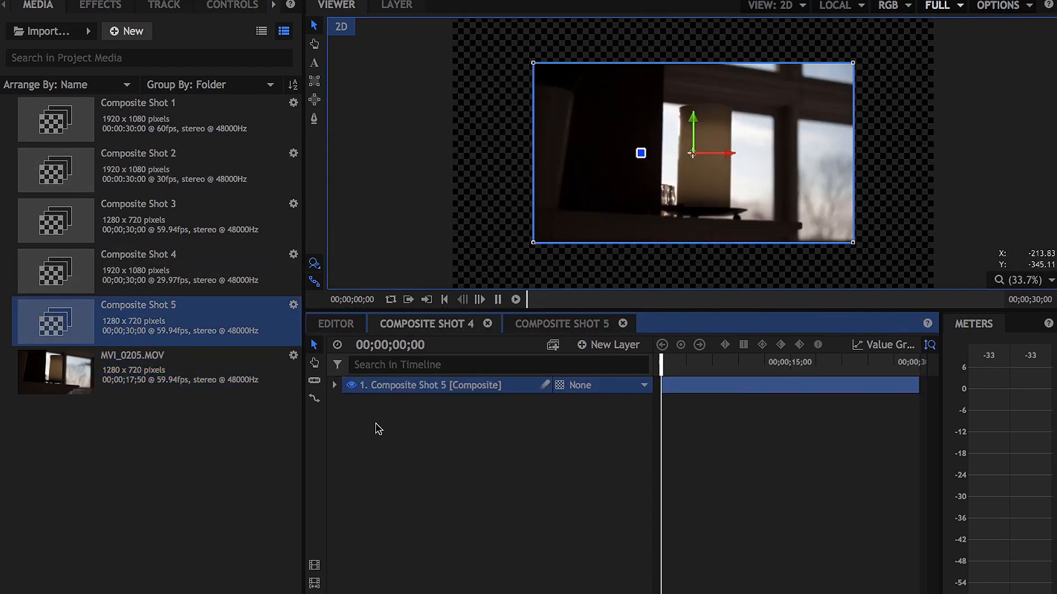
{"action": "left_click", "coordinate": [515, 300]}
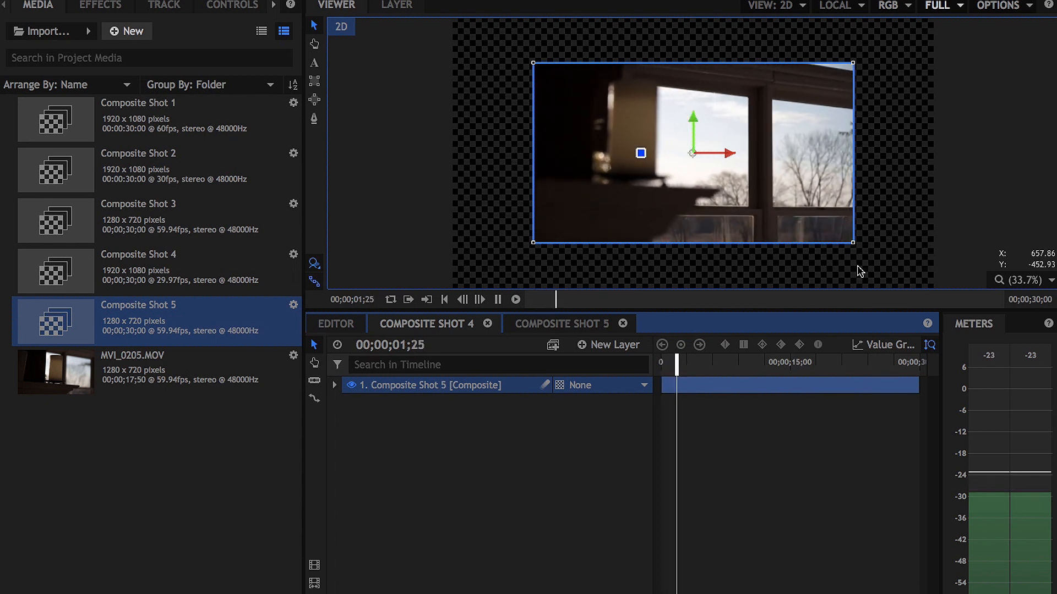
{"action": "left_click", "coordinate": [335, 385]}
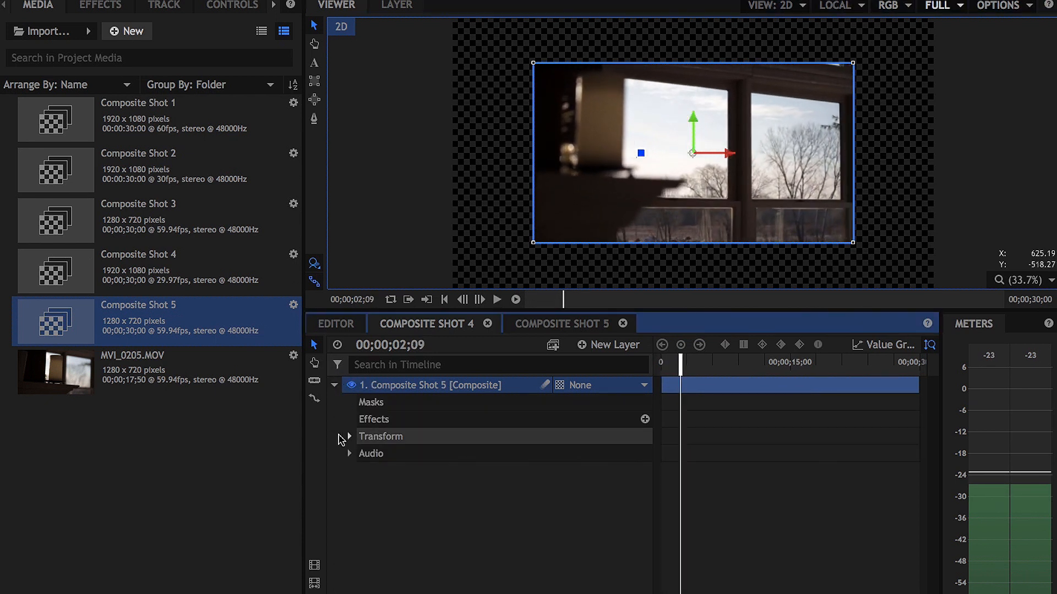
{"action": "left_click", "coordinate": [349, 436]}
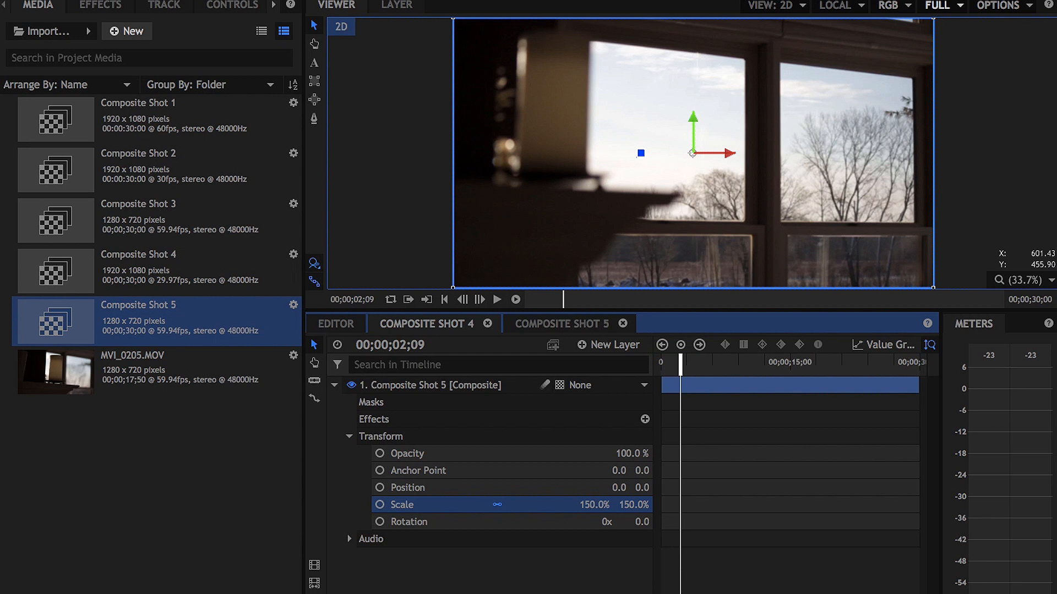
{"action": "mouse_move", "coordinate": [906, 214]}
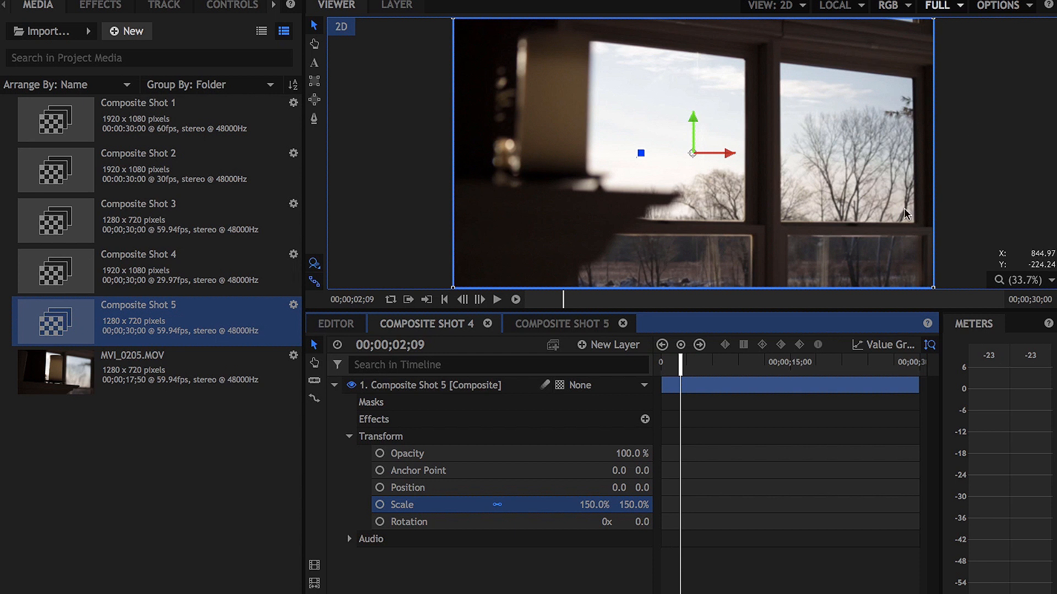